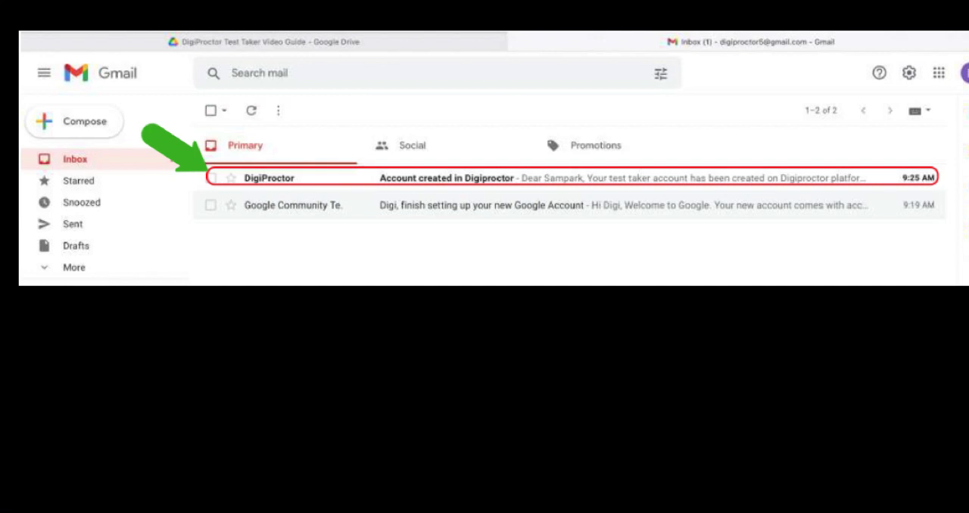
# Open the 'Account created in Digiproctor' email in the Primary inbox.
pyautogui.click(49, 202)
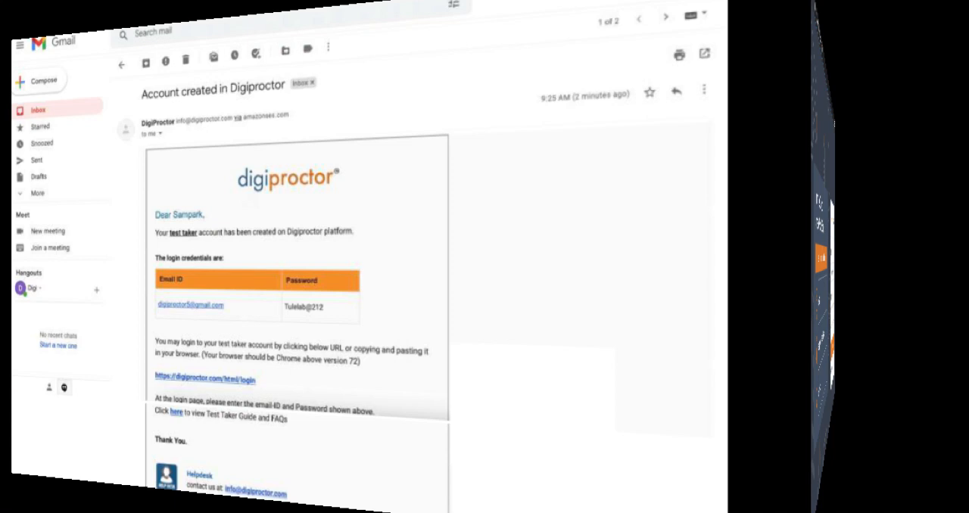
pyautogui.click(207, 380)
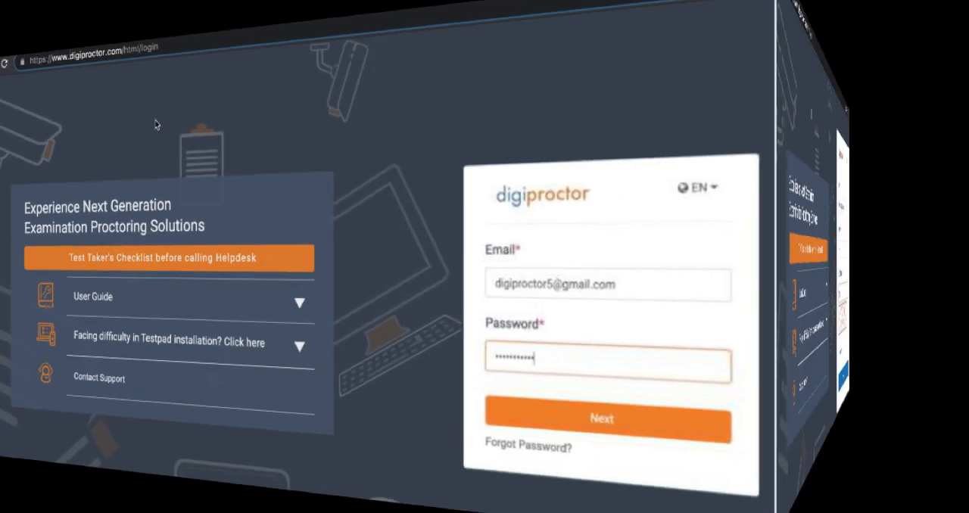
# Continue past the emailed email and password, then enter the captcha and submit login.
pyautogui.click(608, 418)
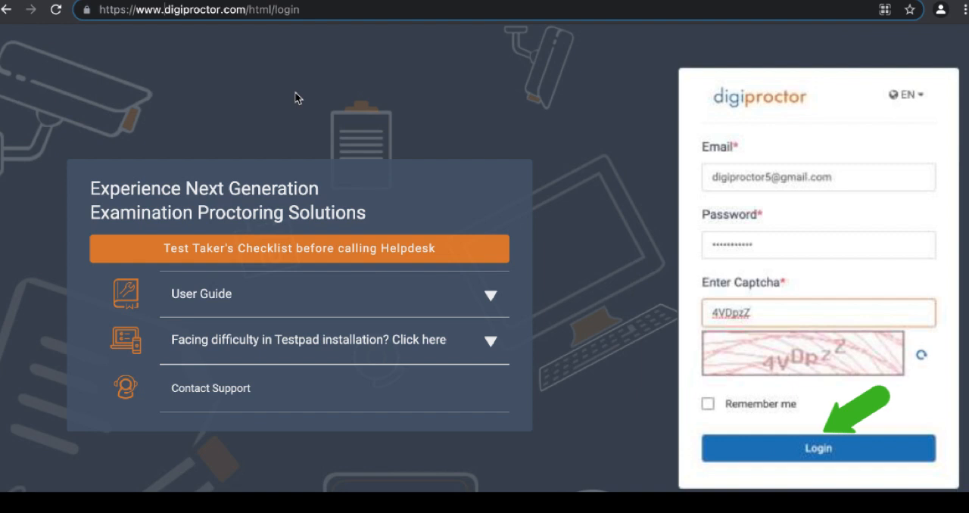
pyautogui.click(819, 449)
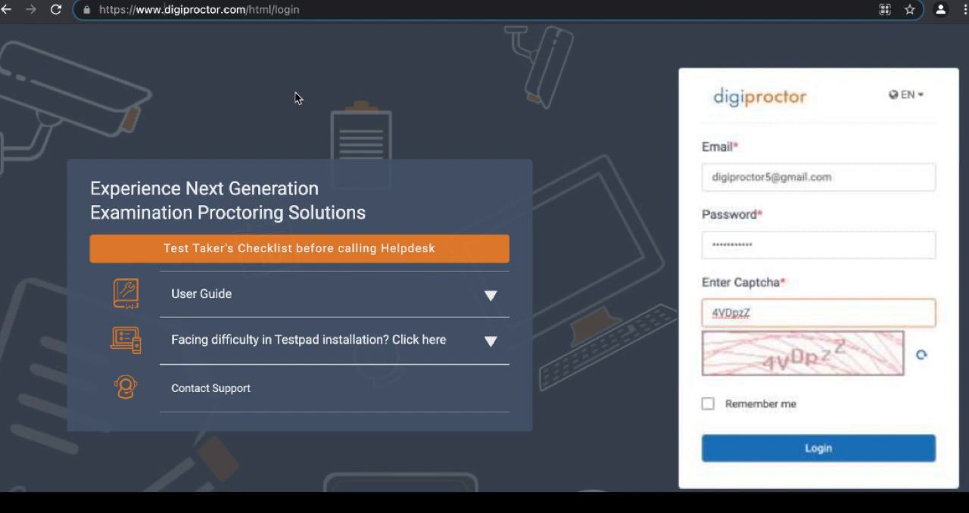
# Sign in with Login, returning to a blank DigiProctor login form.
pyautogui.click(818, 448)
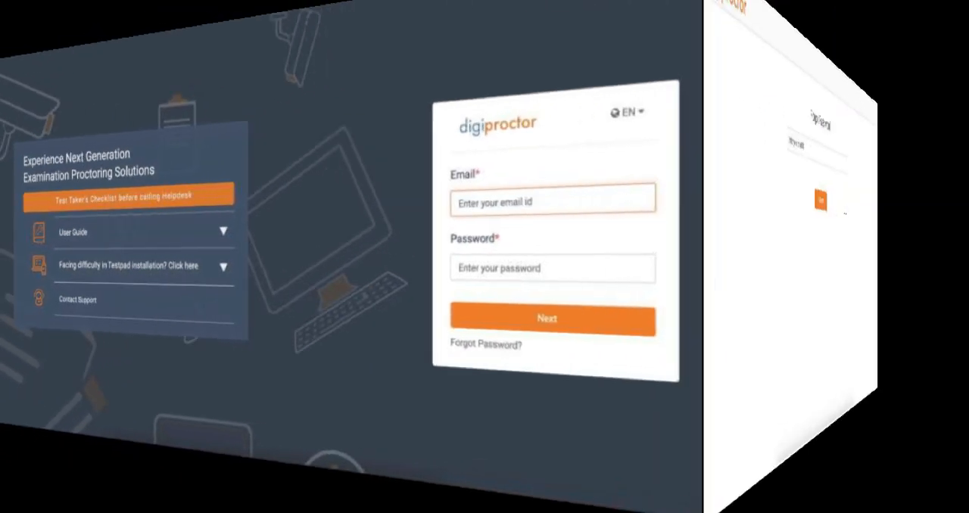
pyautogui.click(469, 346)
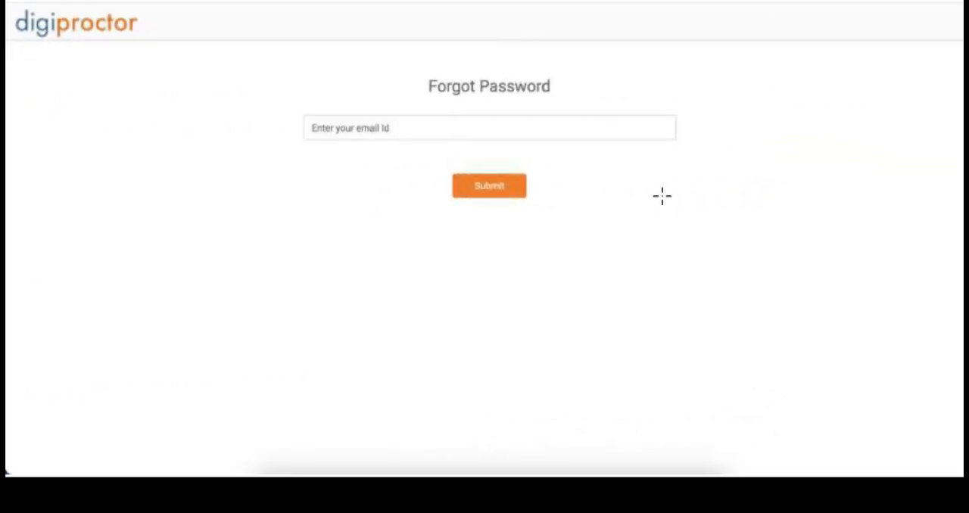
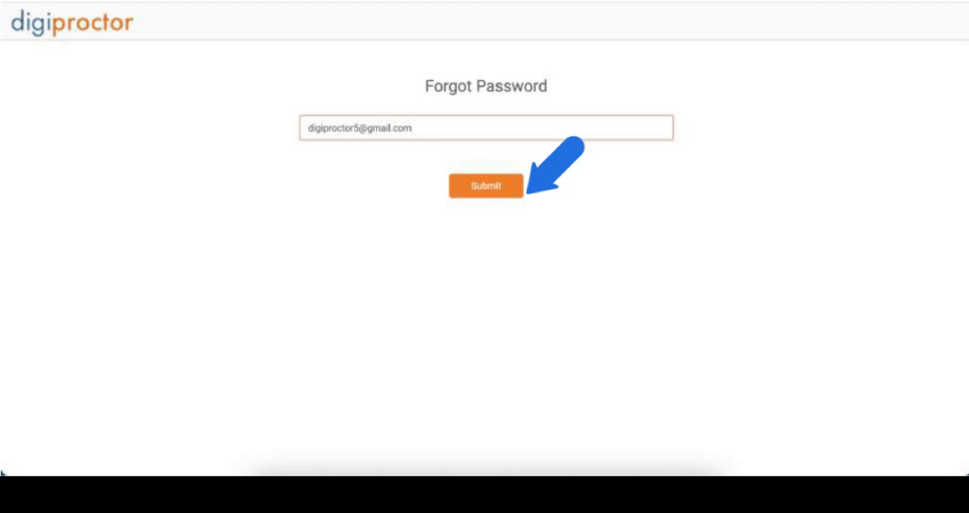
pyautogui.click(486, 186)
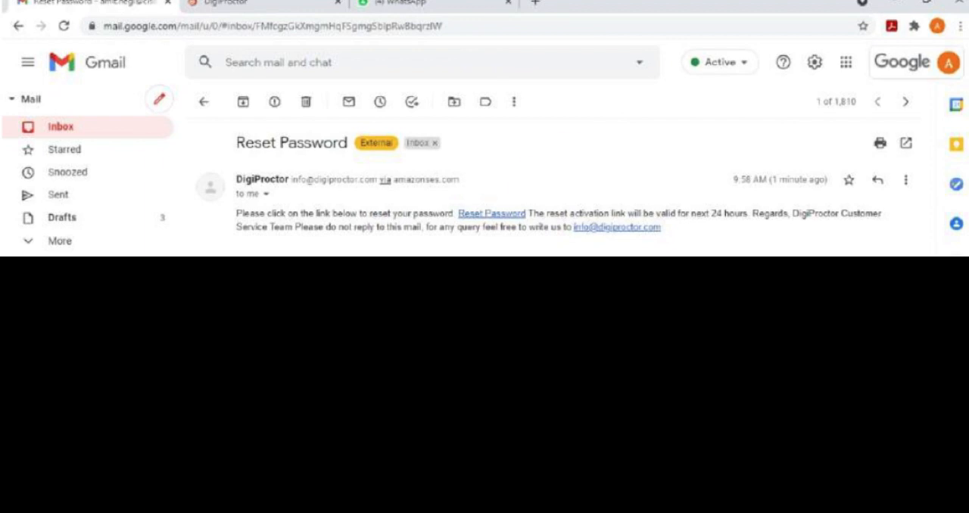
pyautogui.moveTo(492, 213)
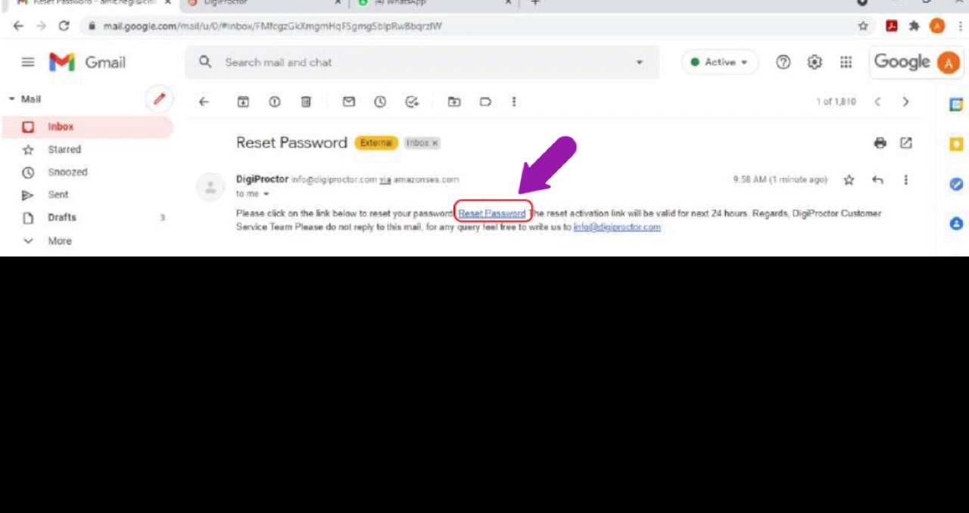